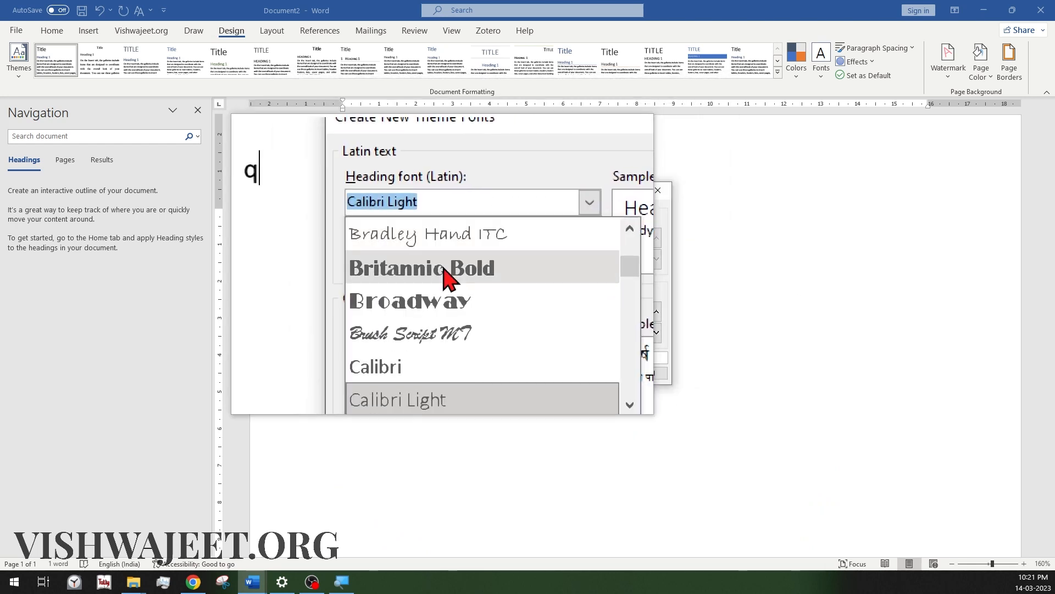
mouse_move(441, 269)
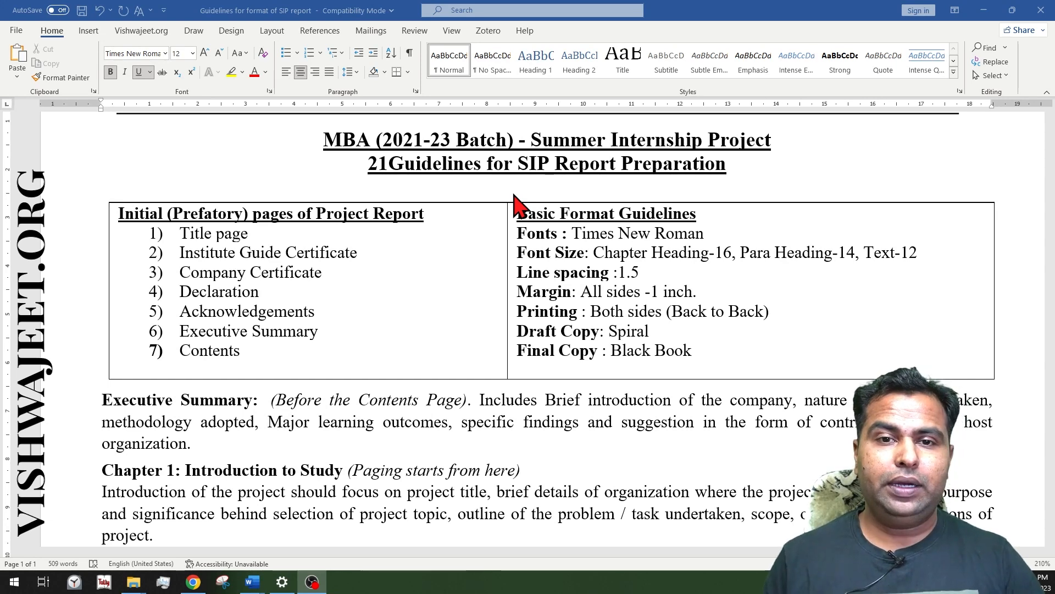
mouse_move(562, 283)
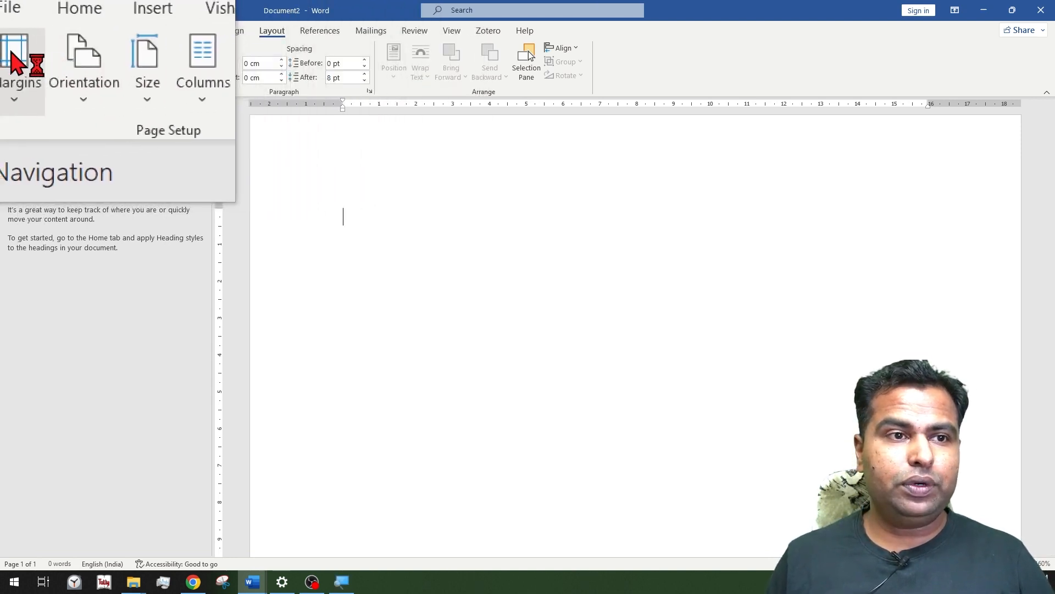
mouse_move(30, 60)
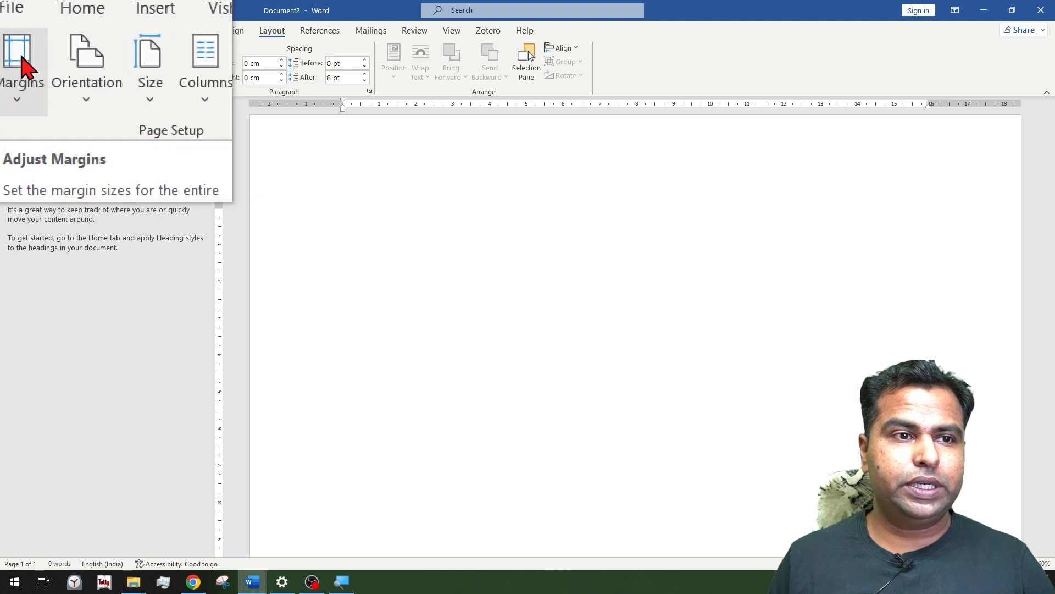
mouse_move(80, 59)
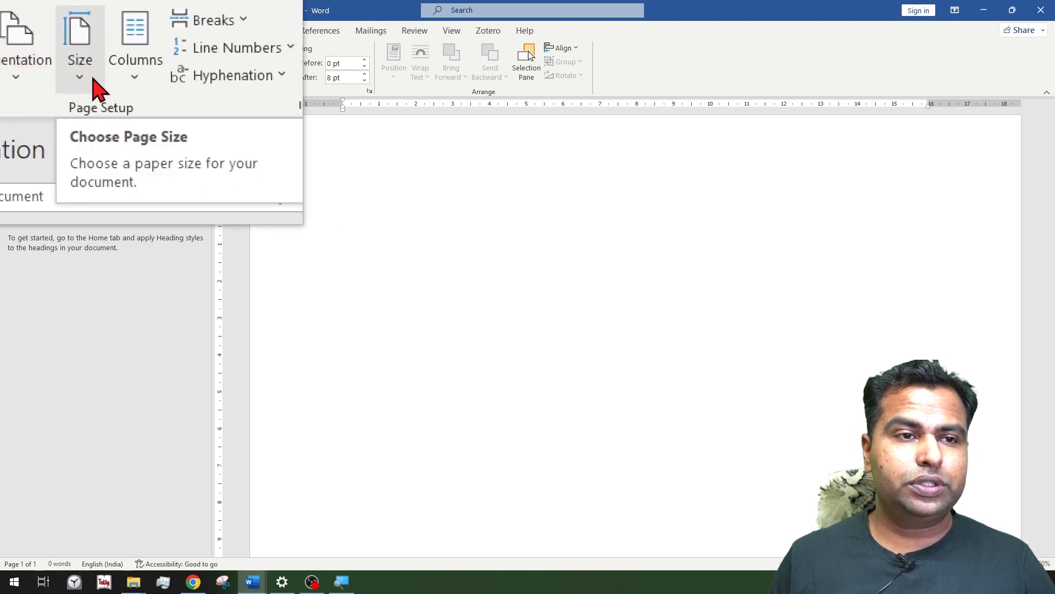
Choose A4 from the Layout tab's paper size list for the blank document
click(80, 50)
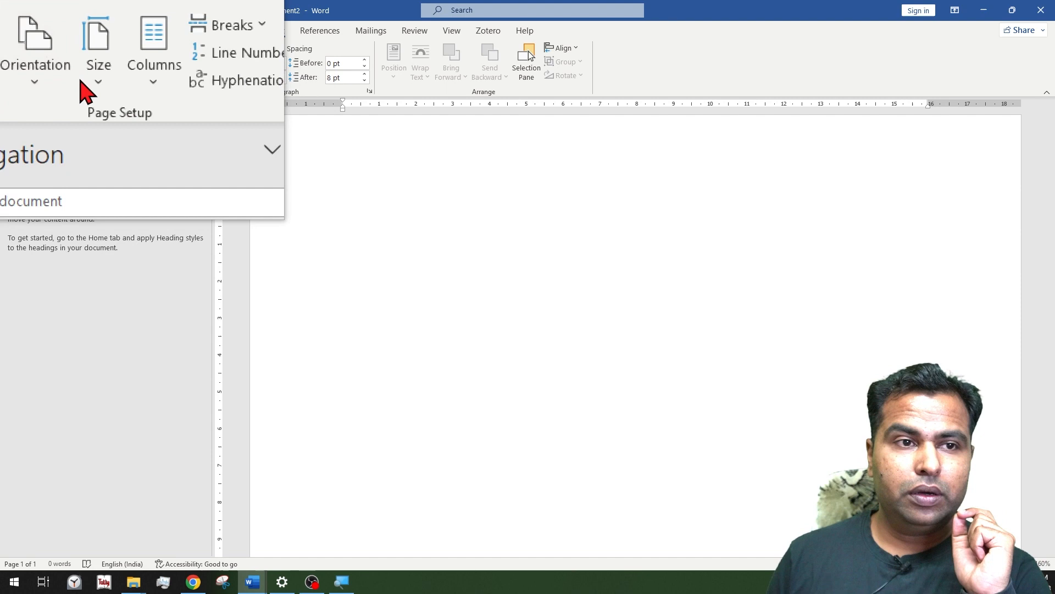
click(98, 44)
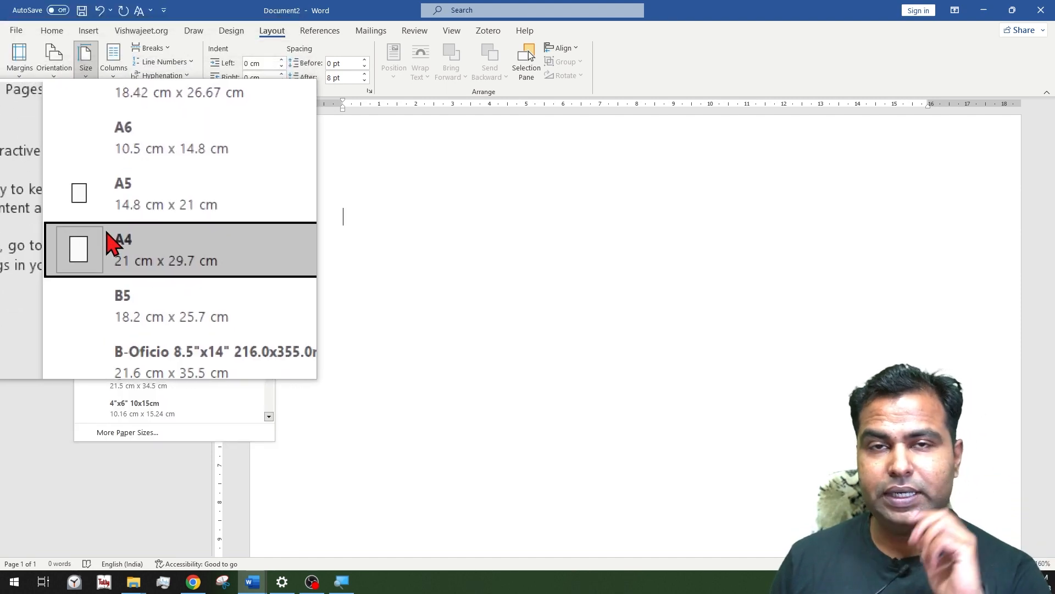
click(18, 60)
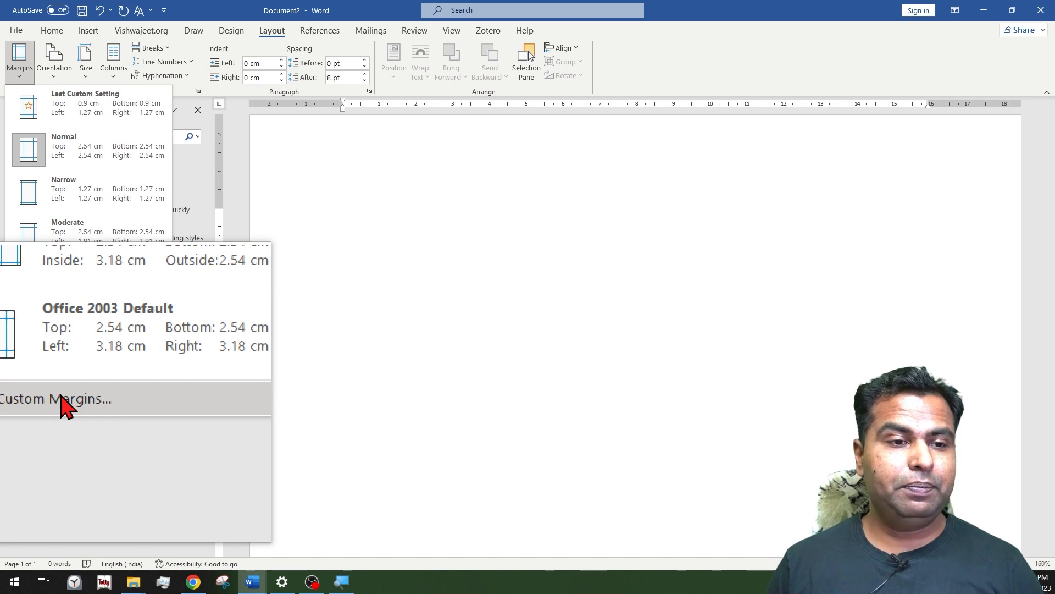
Confirm custom page margins of 2.54 cm on top, bottom, left and right
click(55, 398)
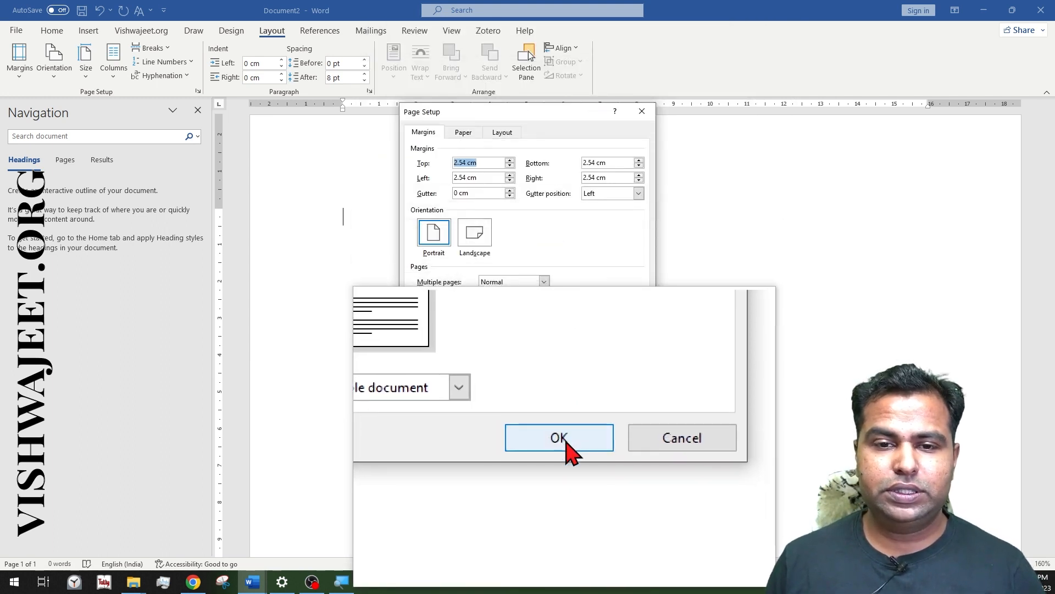
click(559, 437)
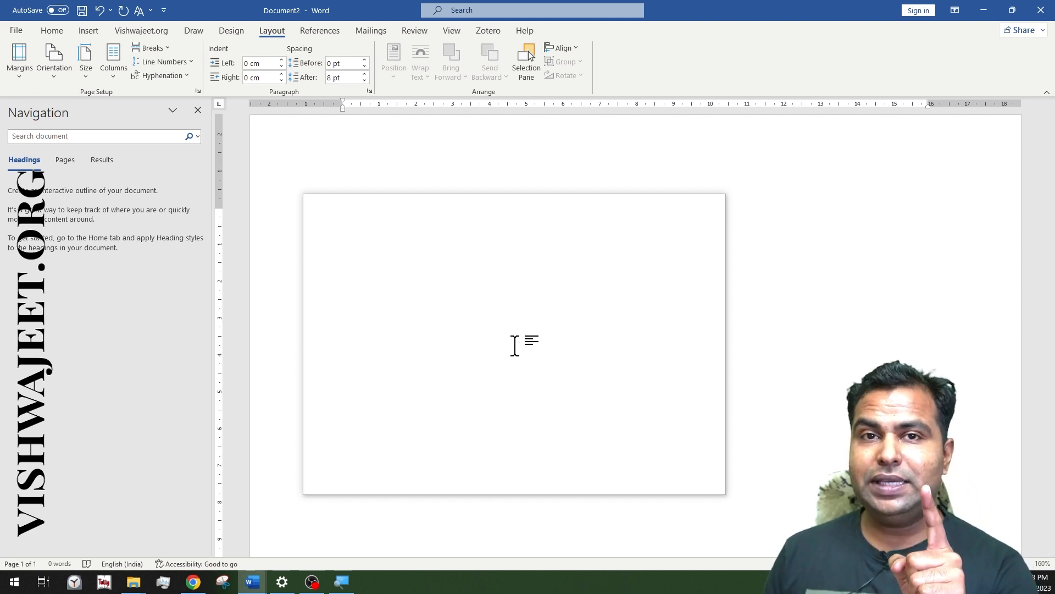
Return from the guidelines document to Document2 with the Design theme options shown
click(230, 31)
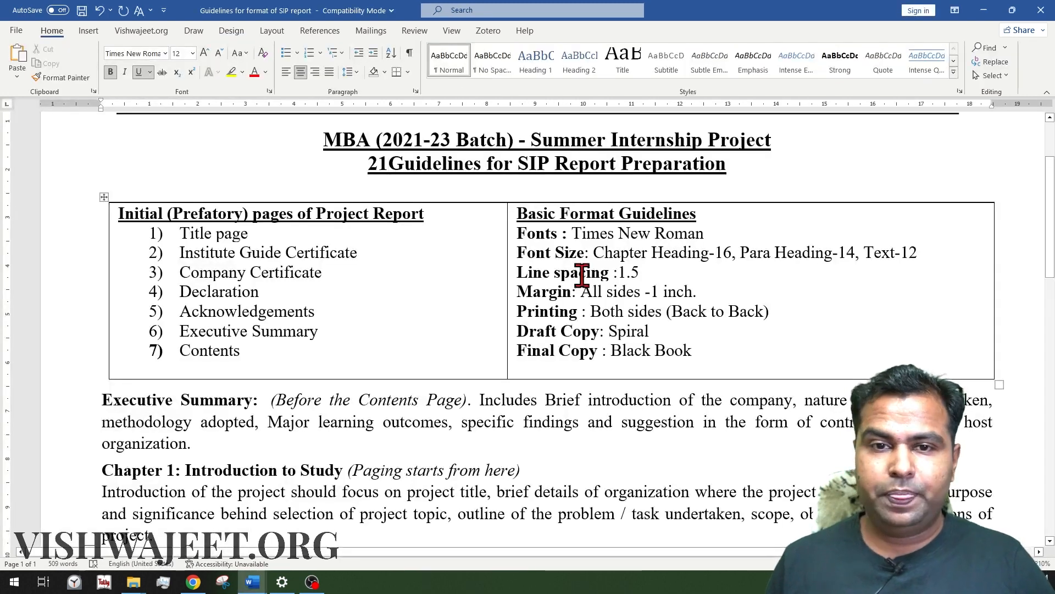
drag(573, 234, 704, 233)
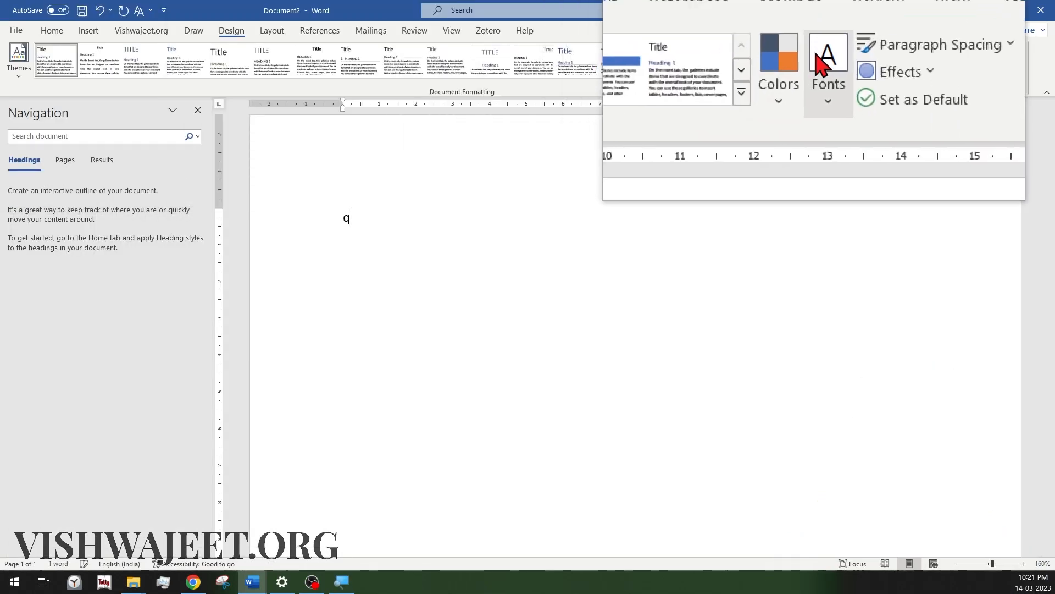
Create a custom theme font pair using Times New Roman for headings and body
click(828, 66)
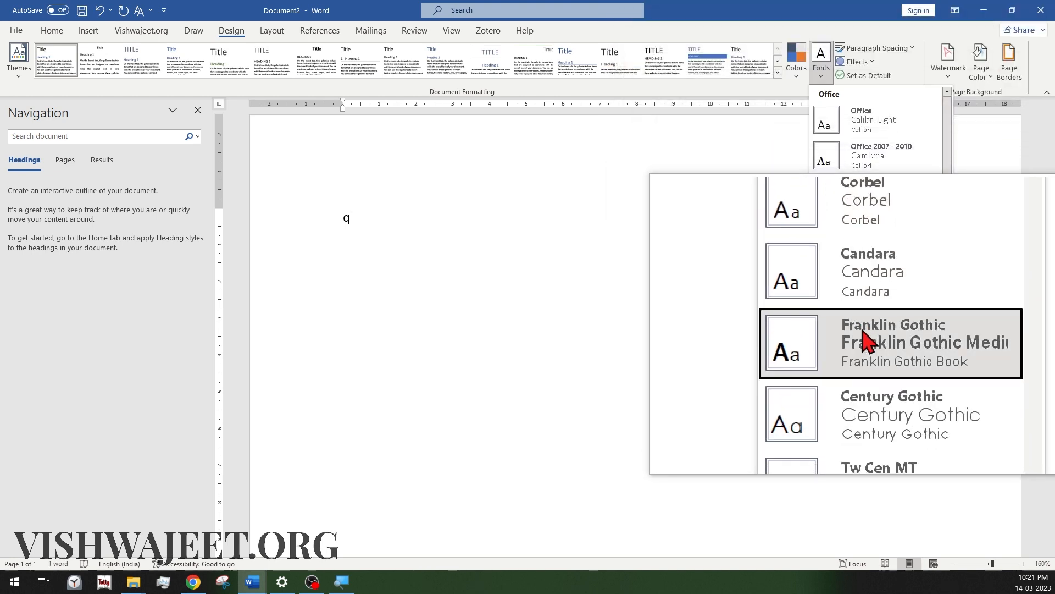
scroll(down, 3)
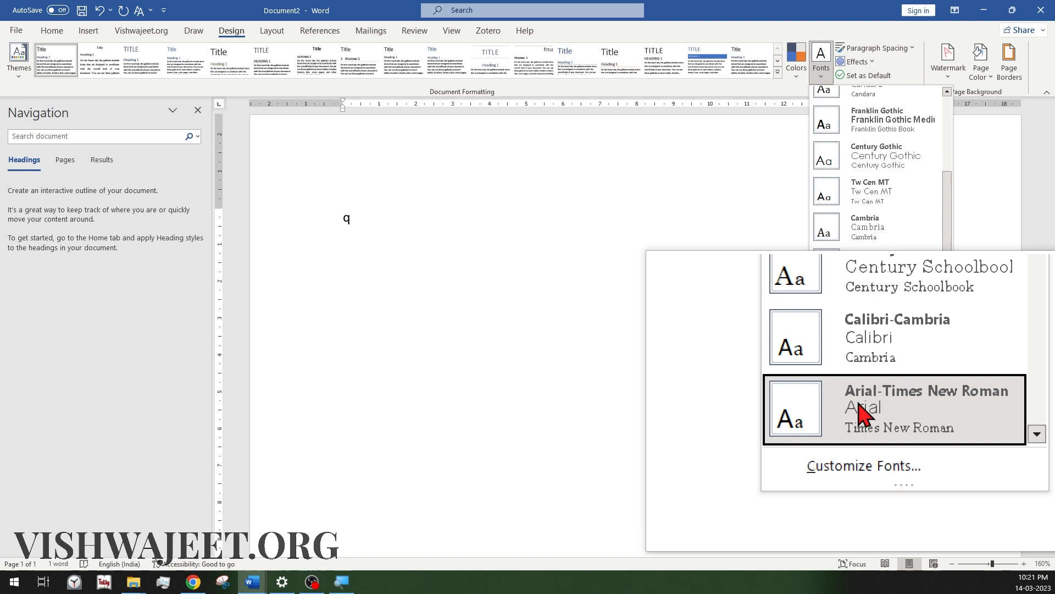
scroll(down, 3)
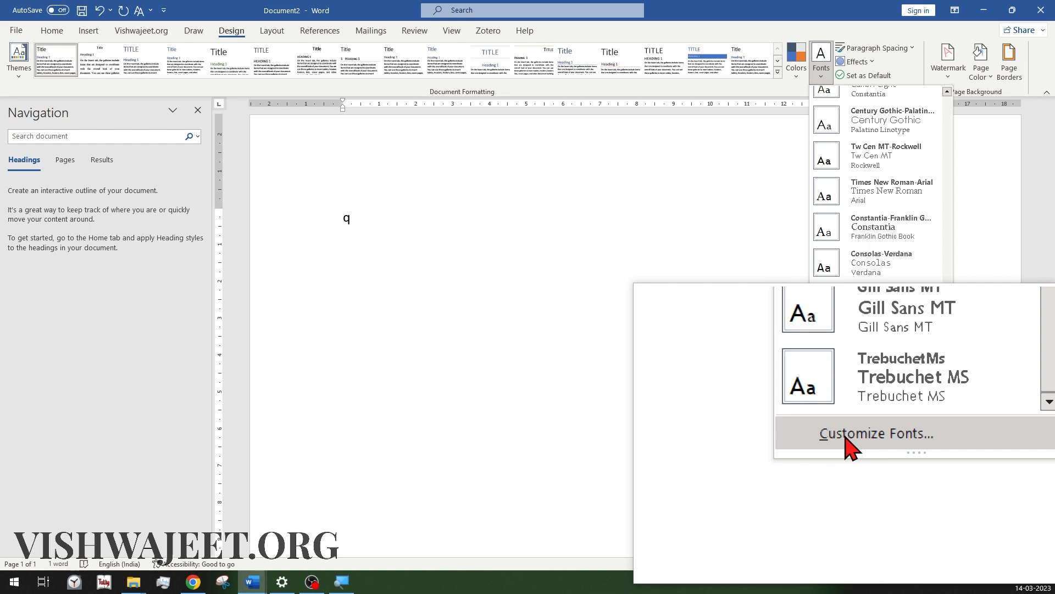
click(875, 433)
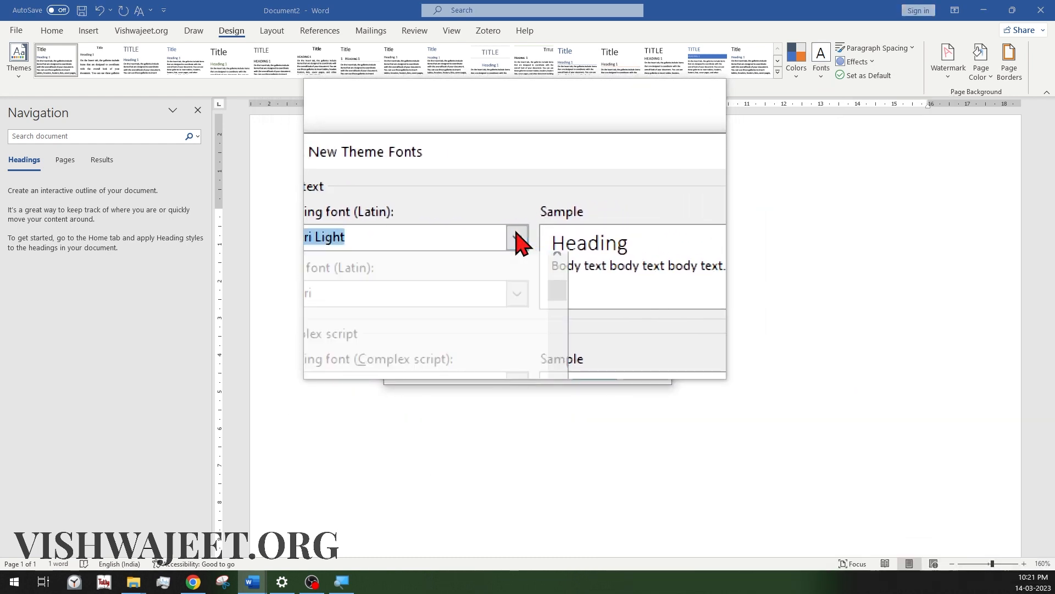
click(517, 237)
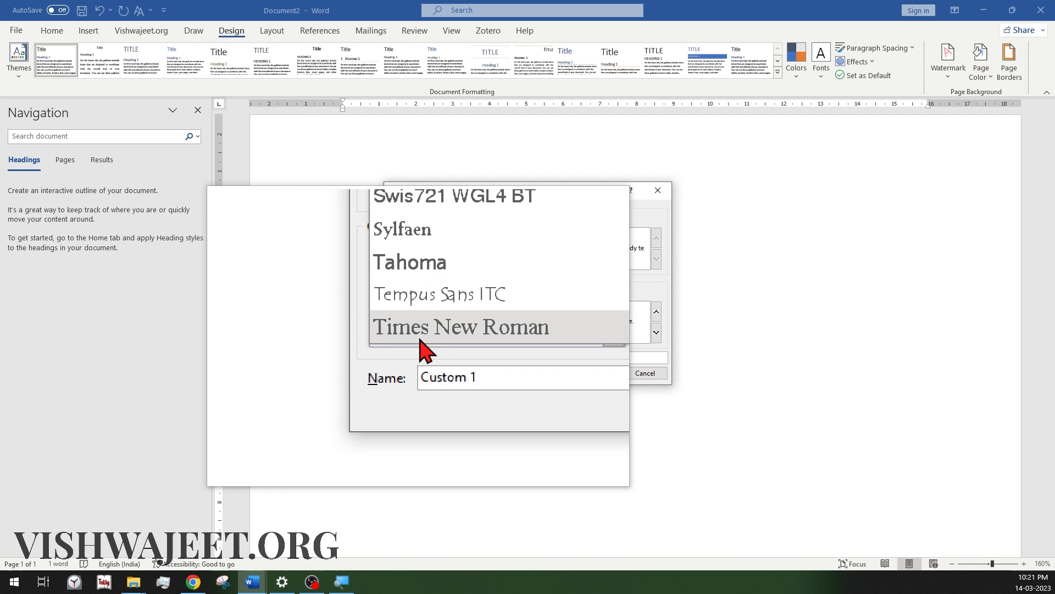
click(463, 327)
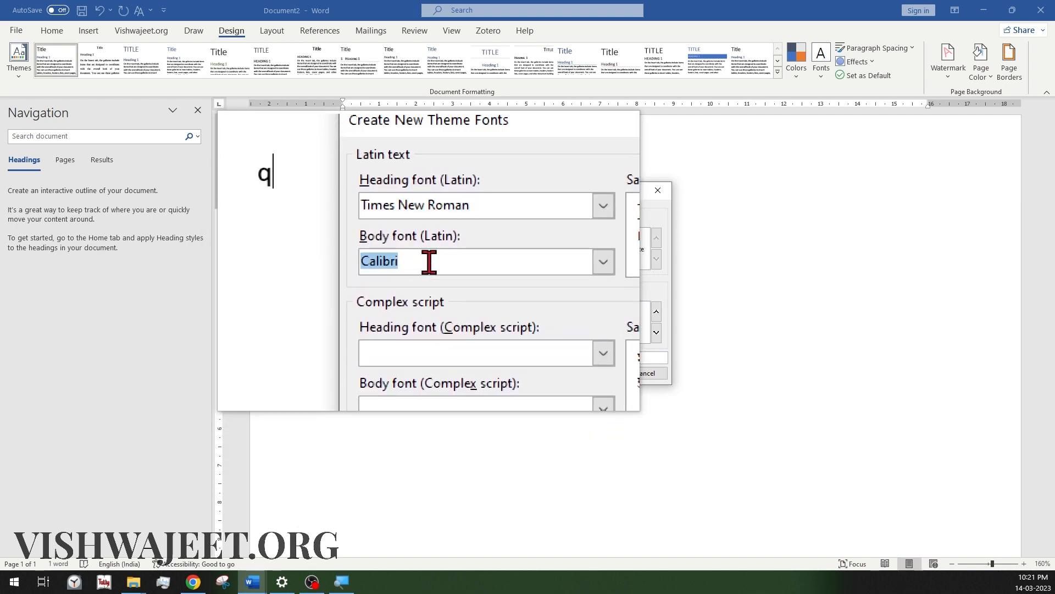
text(Times New Roman)
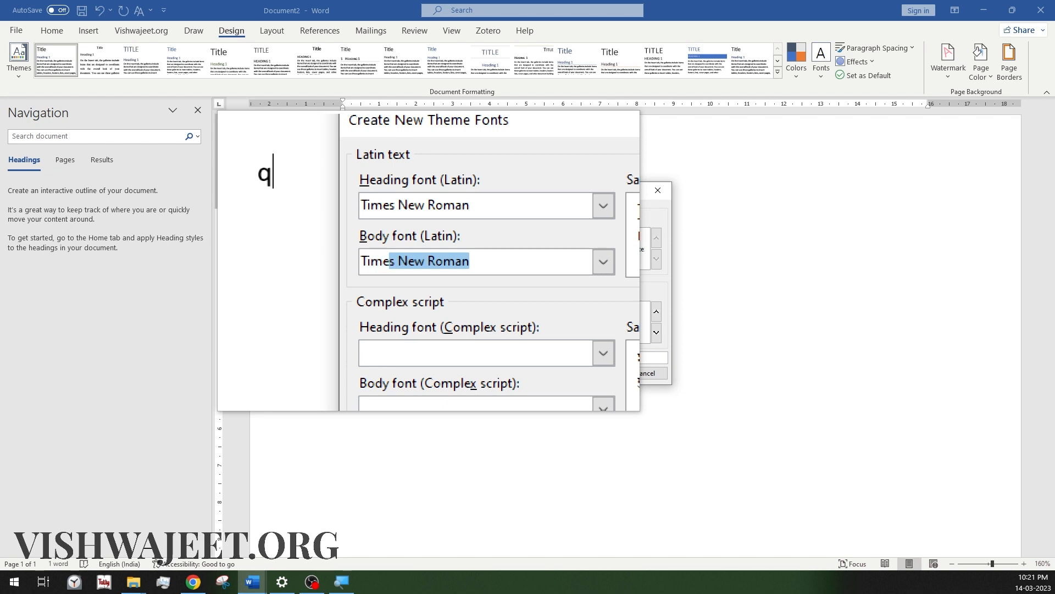
mouse_move(431, 262)
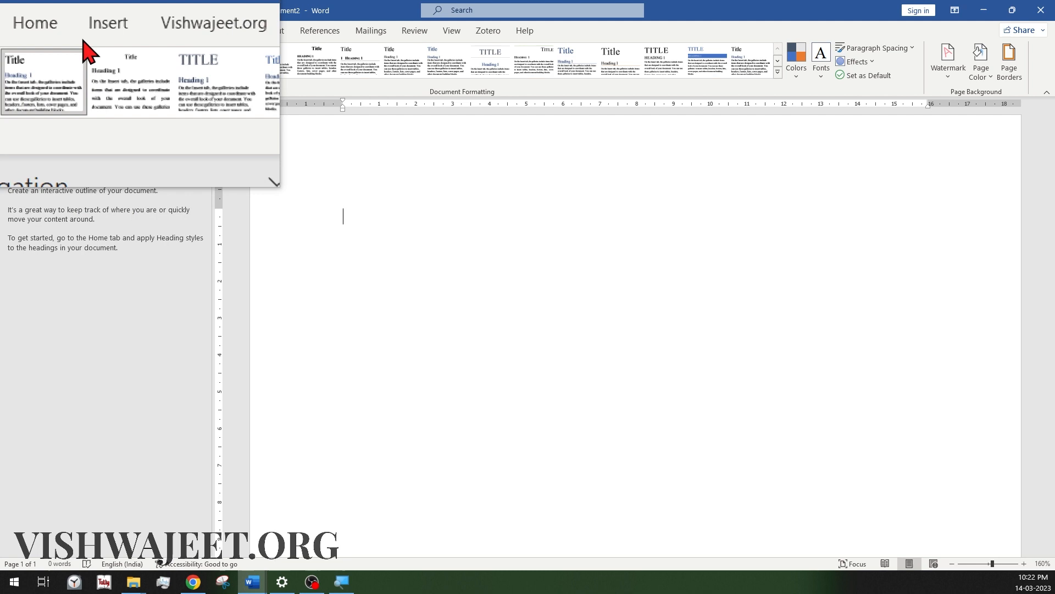
Bring up the Home tab's font and paragraph tools for the blank document
click(108, 23)
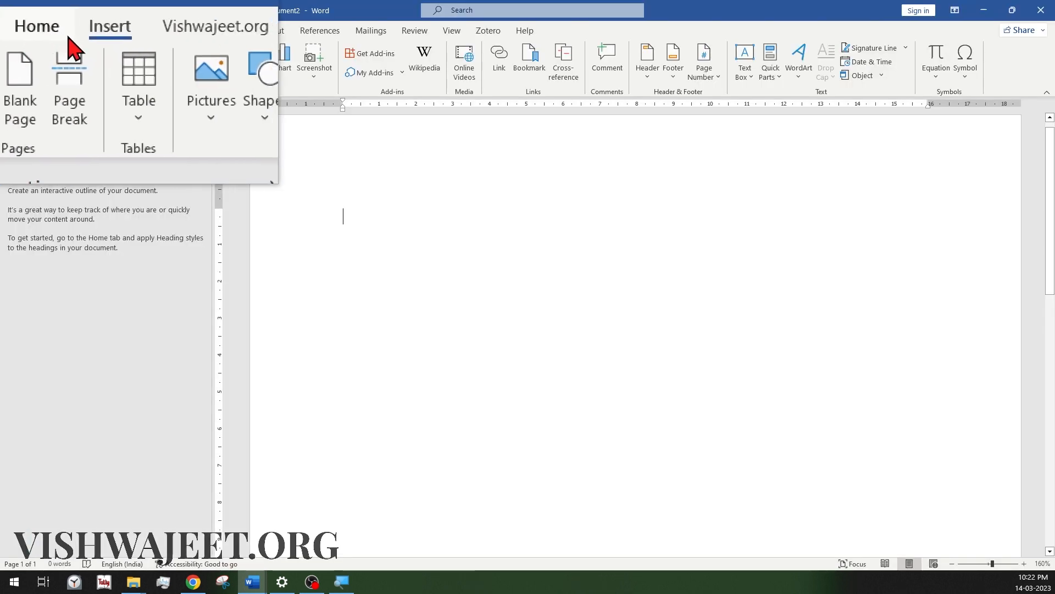
click(36, 26)
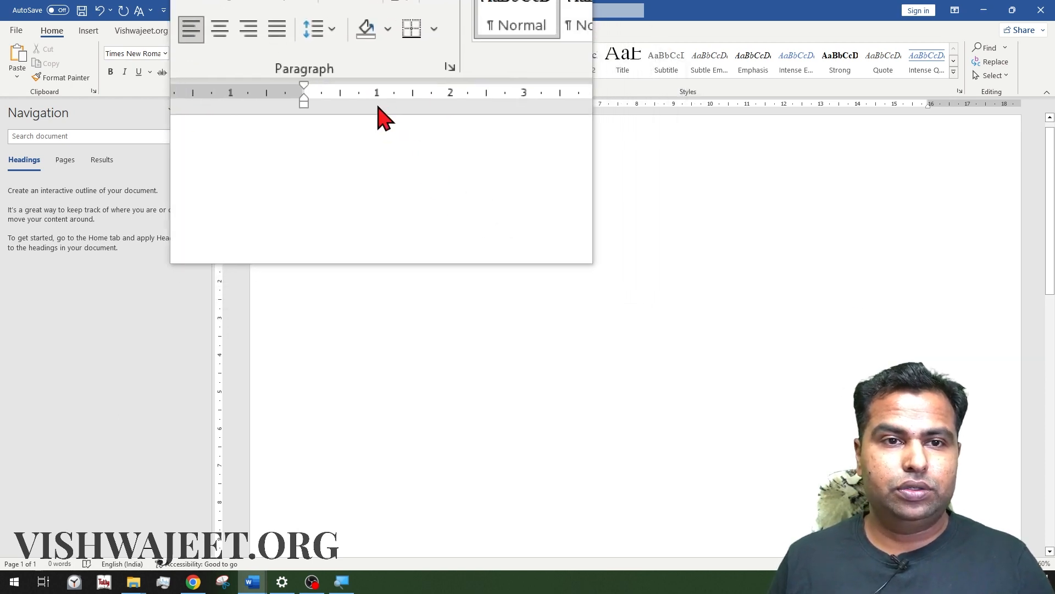
Set the paragraph line spacing to 1.5 from the line spacing choices
click(346, 73)
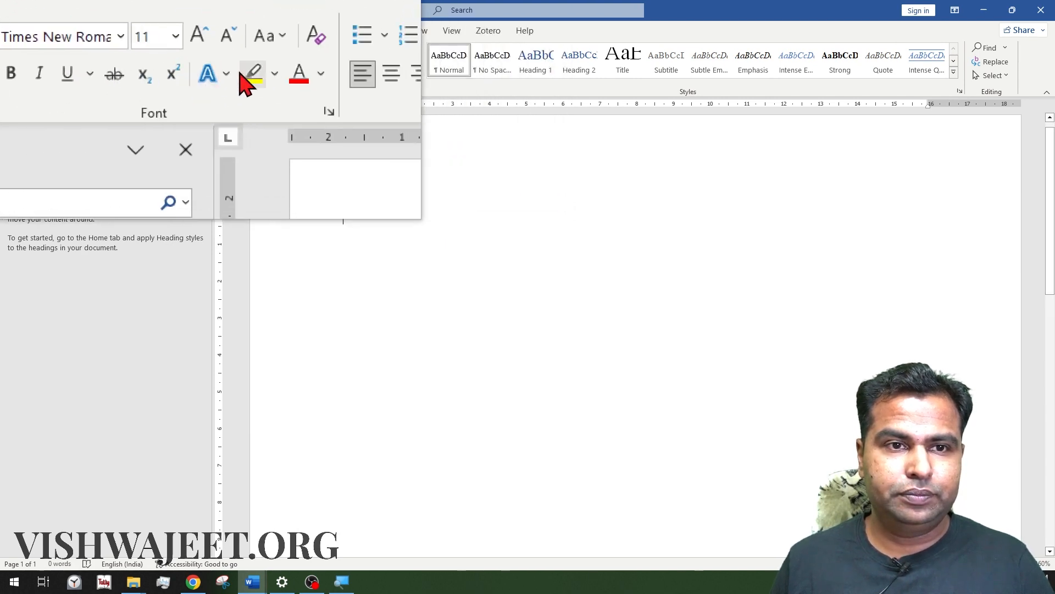
click(355, 70)
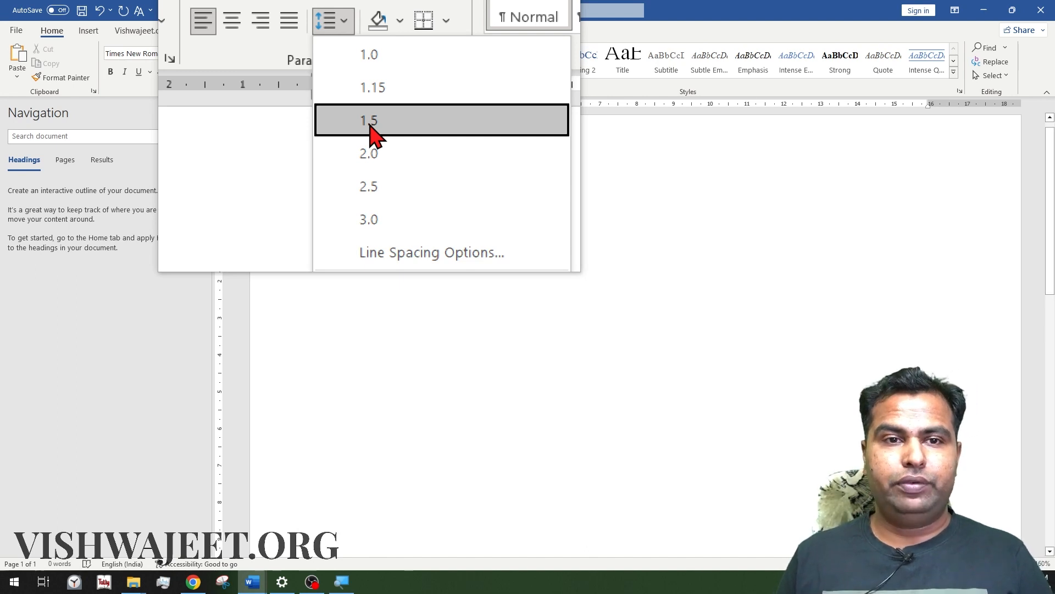
click(369, 120)
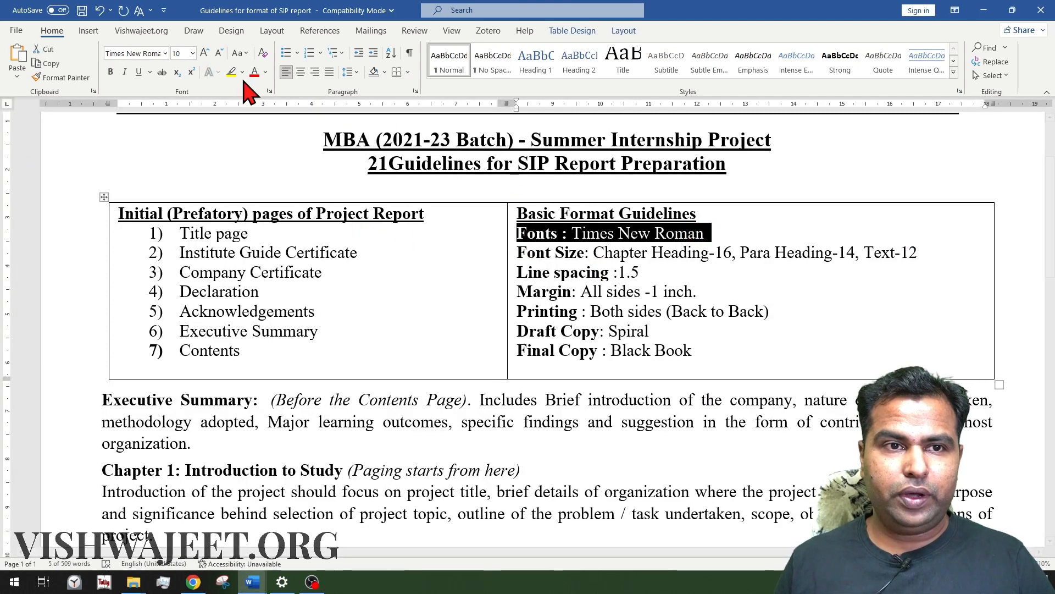
Highlight the Fonts guideline yellow and select the Para Heading-14 font size words
click(229, 72)
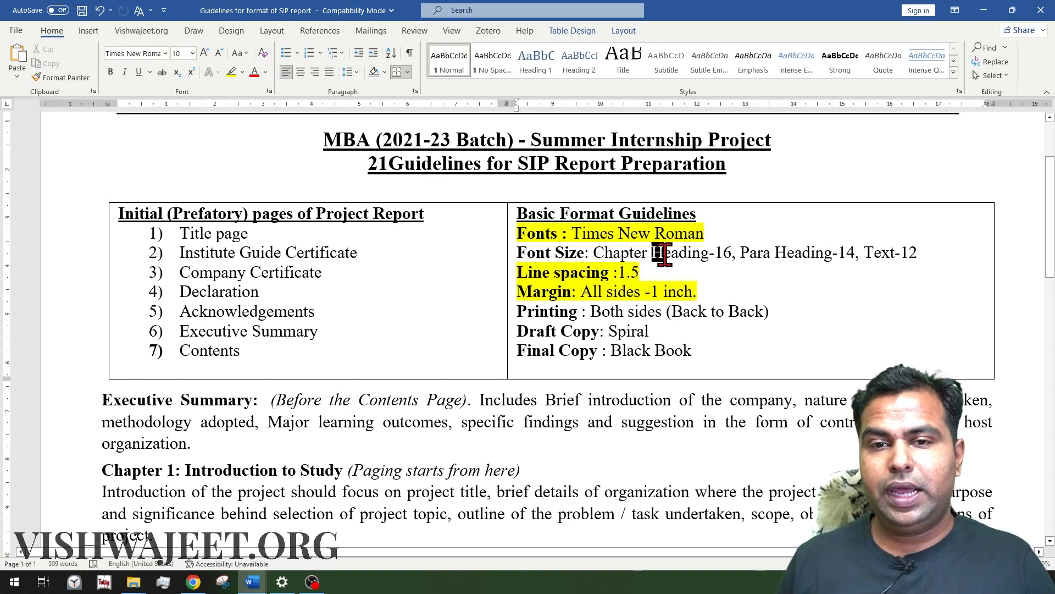
double_click(676, 252)
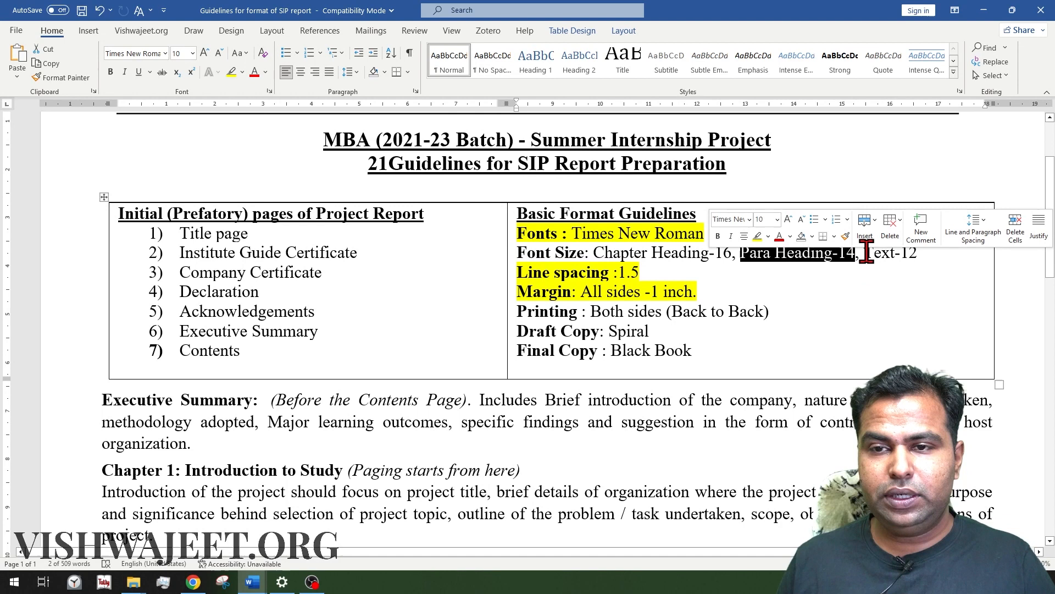
double_click(887, 252)
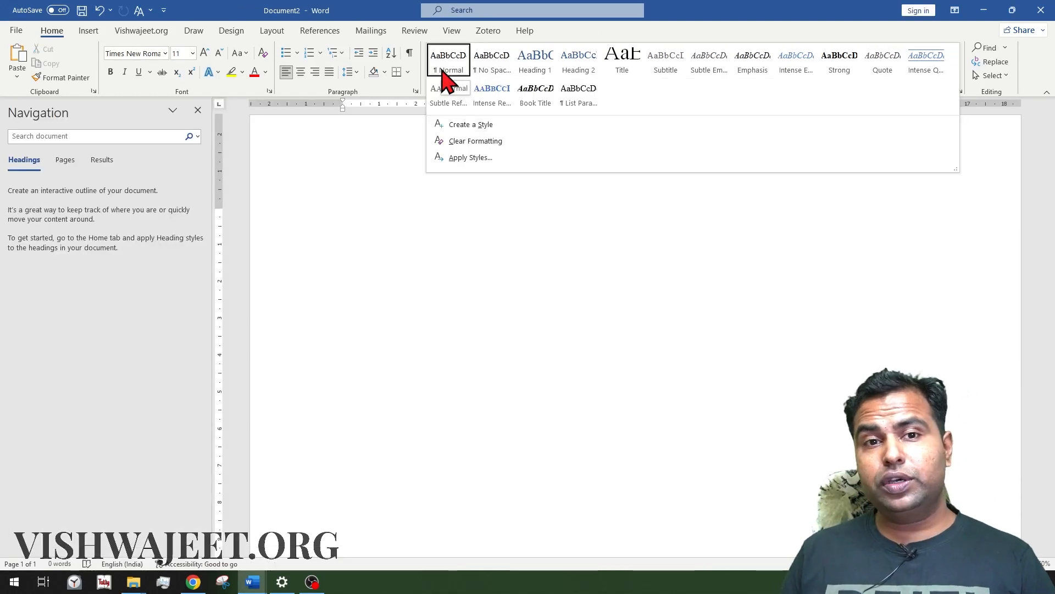
Create the 'body of text' style: Times New Roman 12, justified, 1.5 line spacing
click(448, 58)
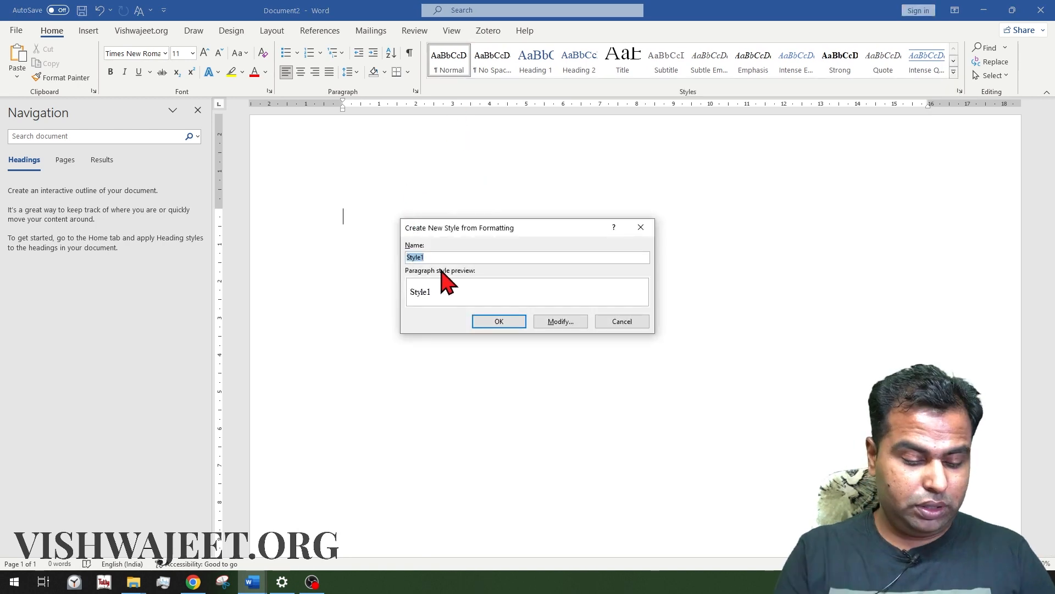
text(body of)
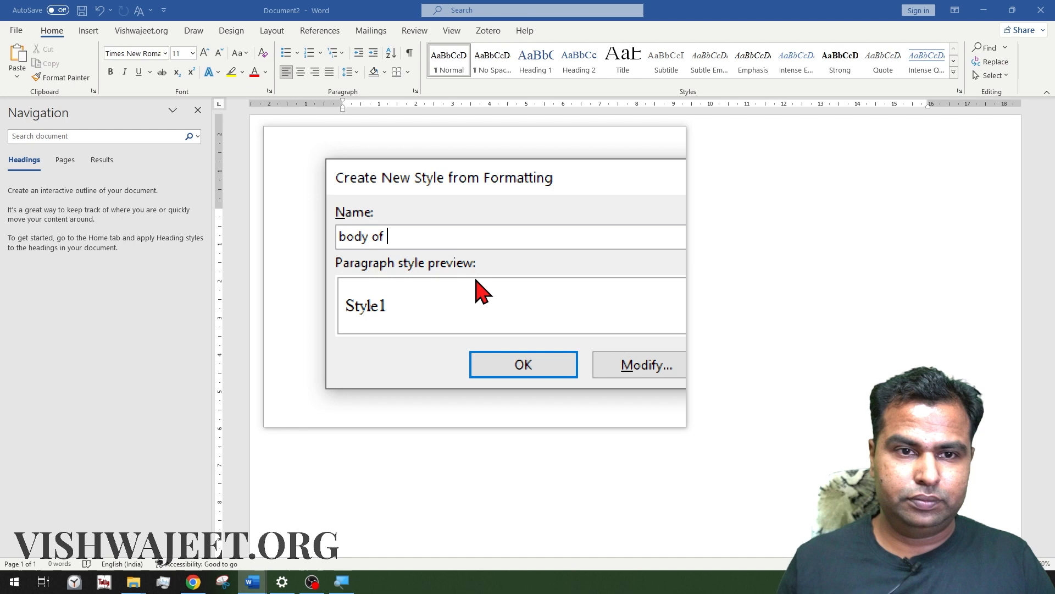
text(text)
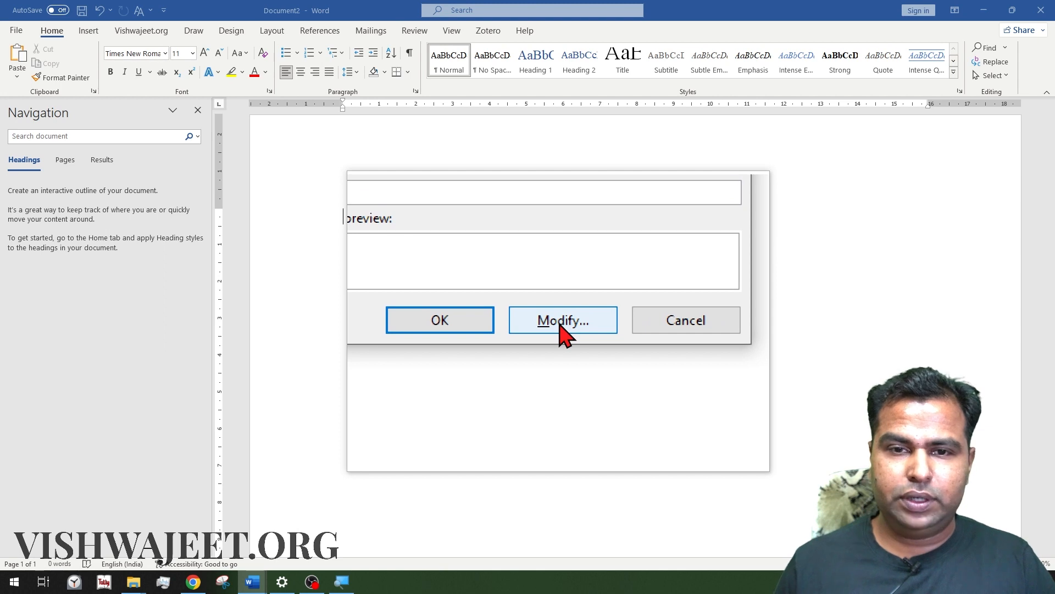
click(562, 320)
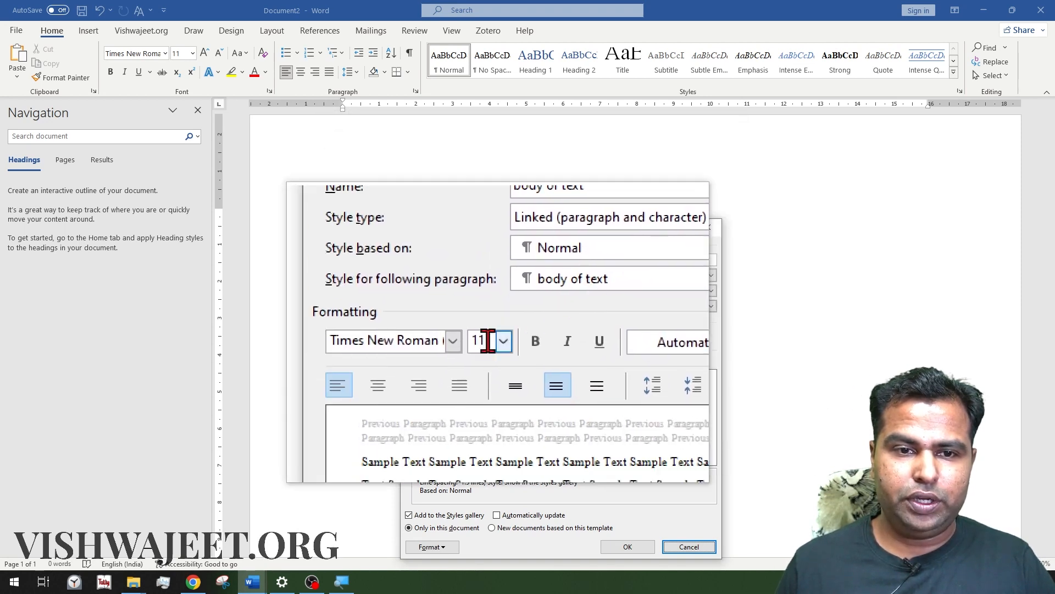
click(503, 341)
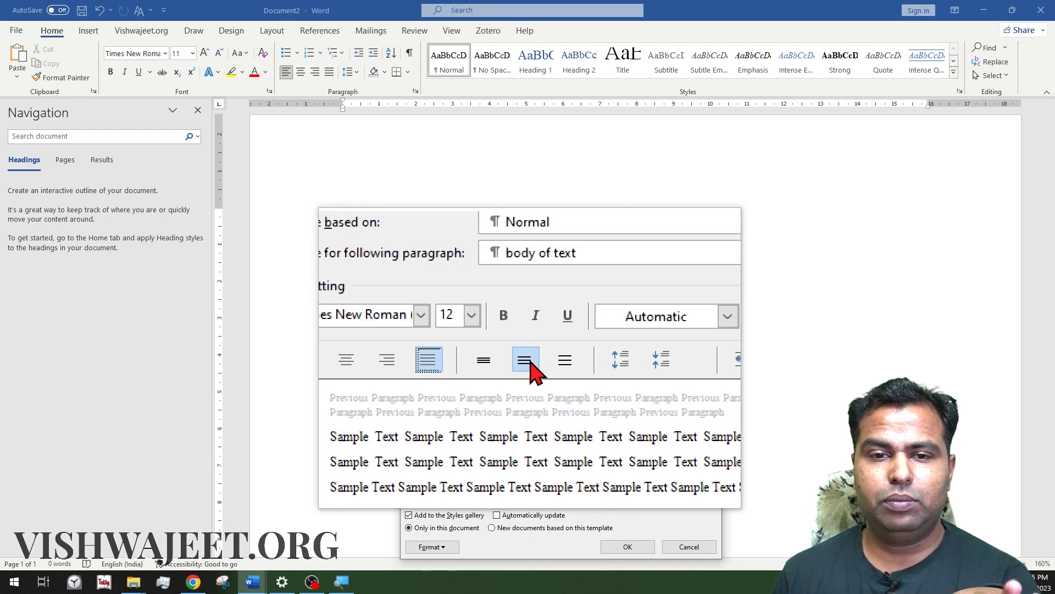
click(526, 360)
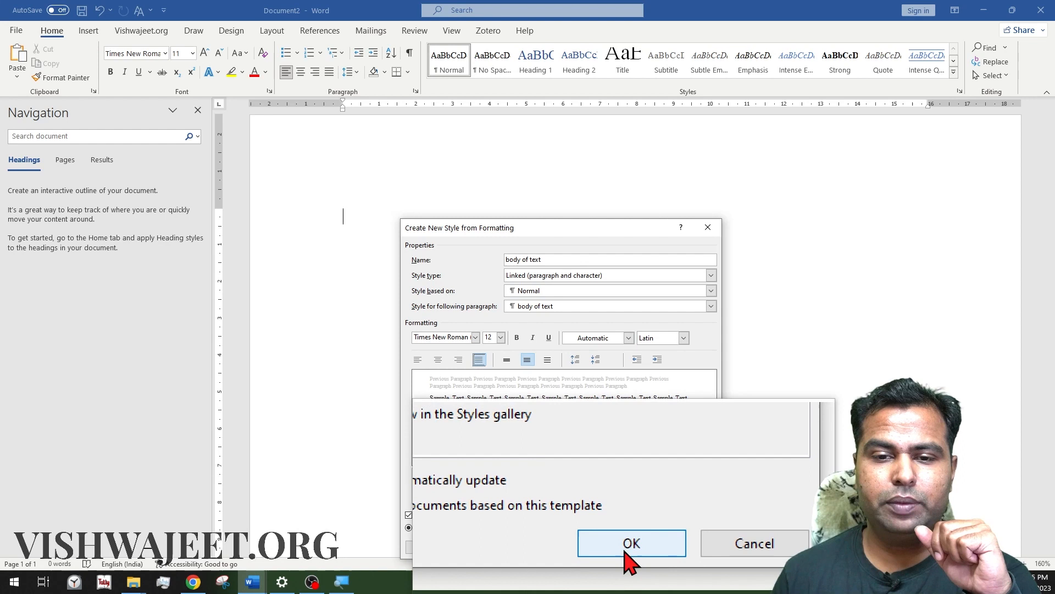
click(632, 543)
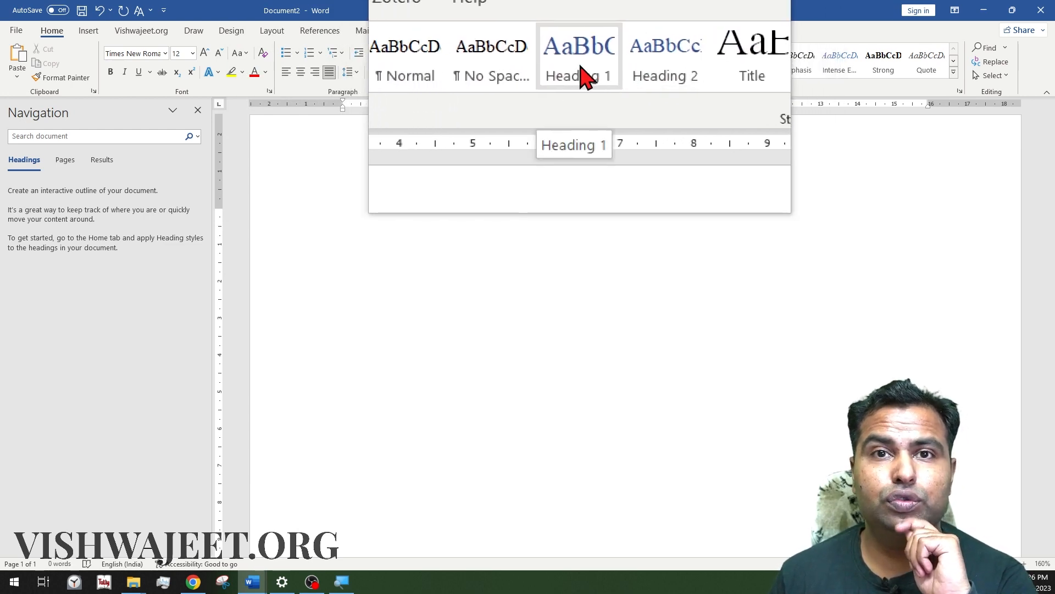
Modify Heading 1 to Times New Roman 16 pt with 1.5 line spacing
right_click(579, 50)
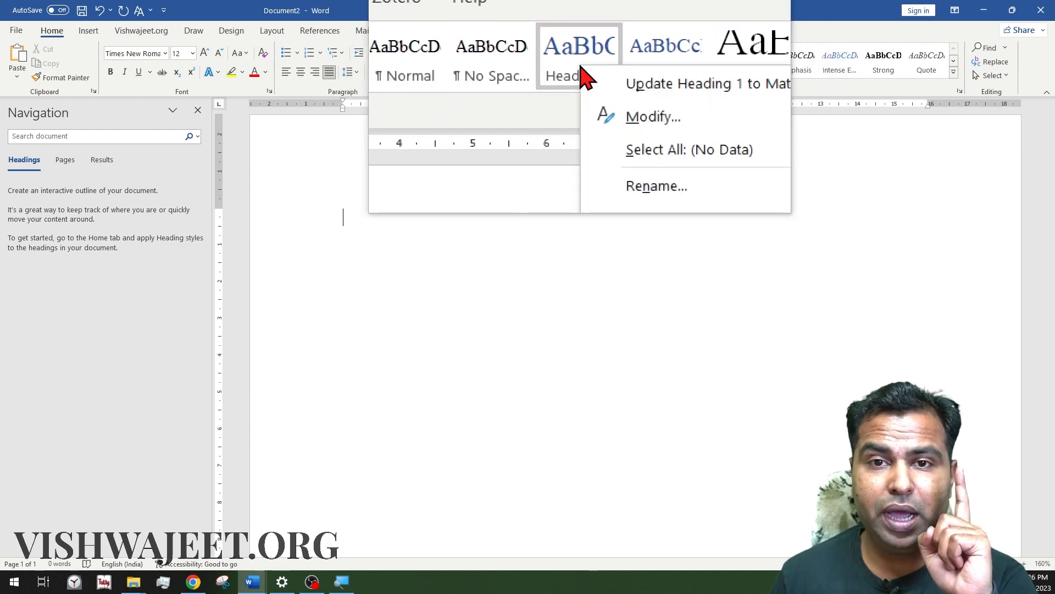
click(654, 117)
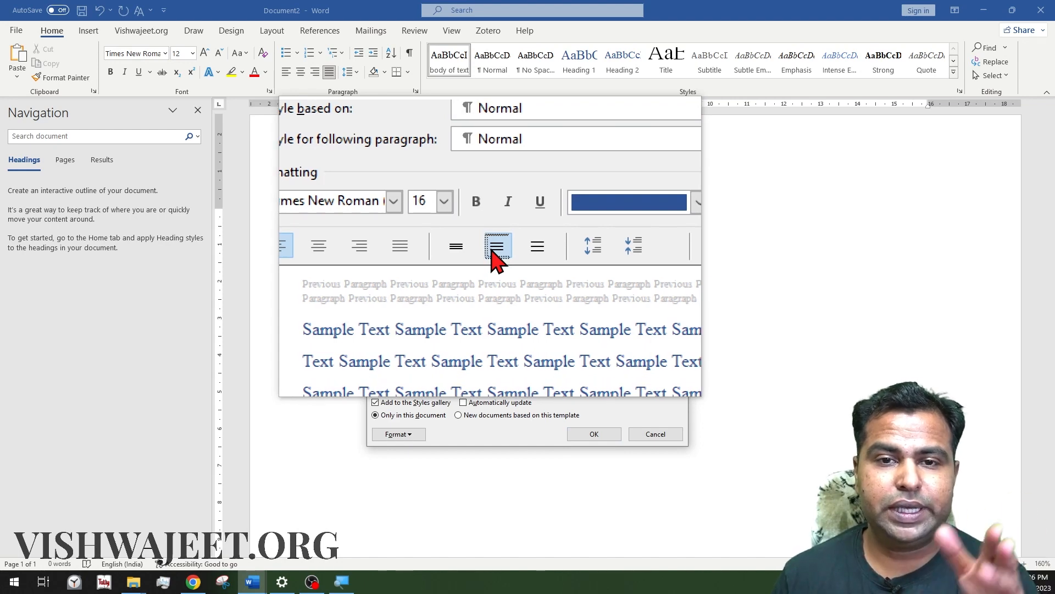
click(594, 224)
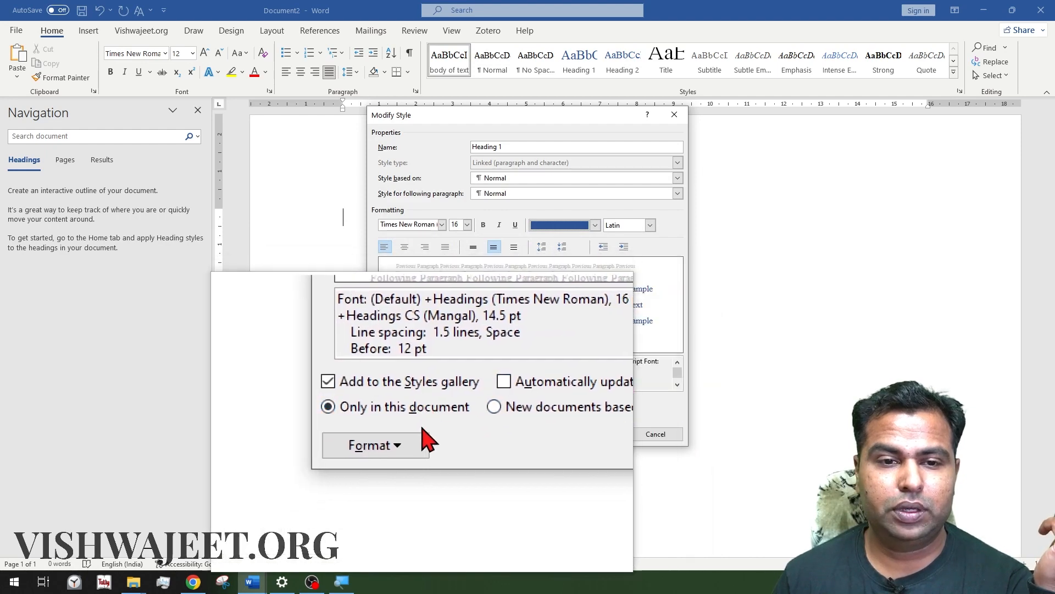
click(375, 445)
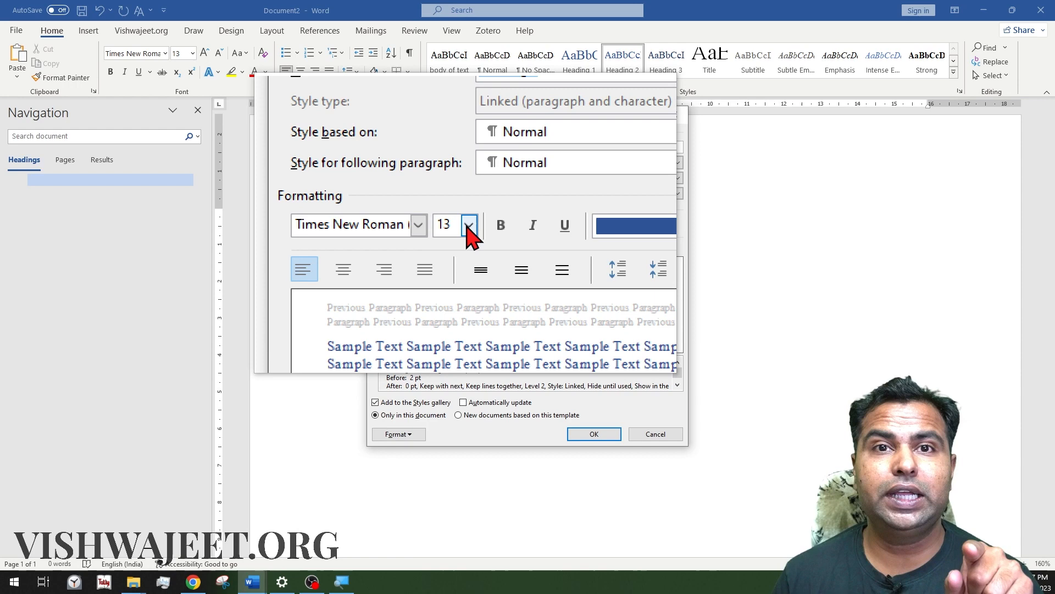
Set the Heading 2 style's font size to 14 pt and confirm
click(470, 224)
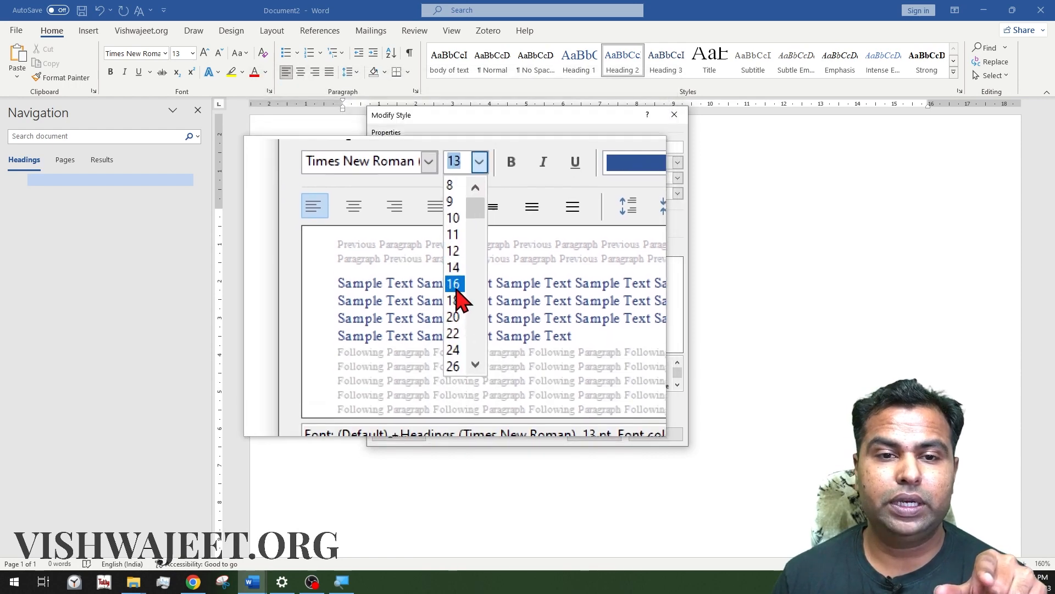
click(453, 283)
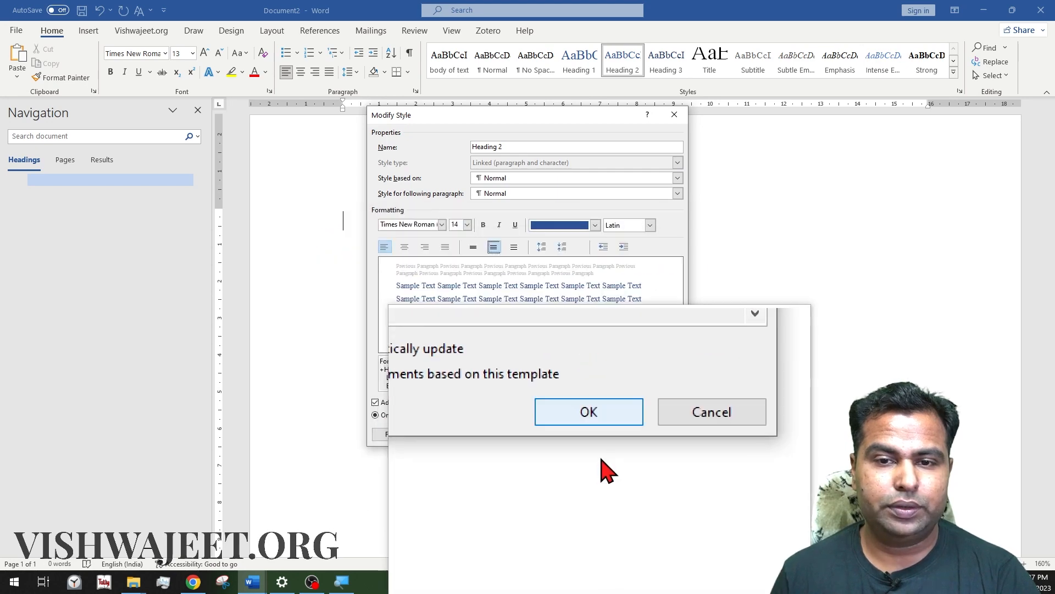
click(588, 412)
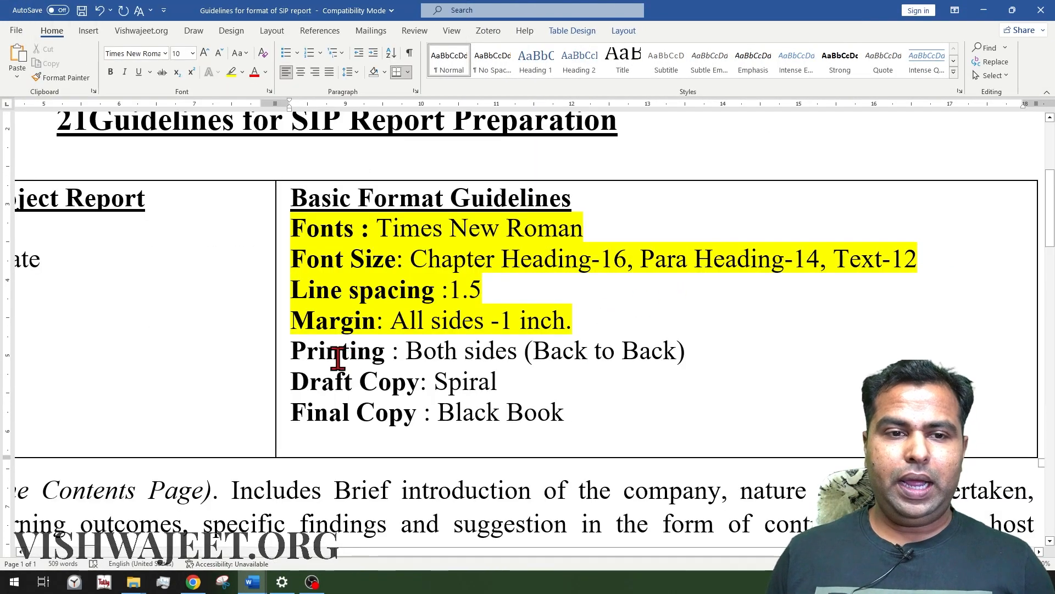
Select the Printing guideline line, then set printing to Print on Both Sides, flipping on long edge
drag(291, 350, 693, 351)
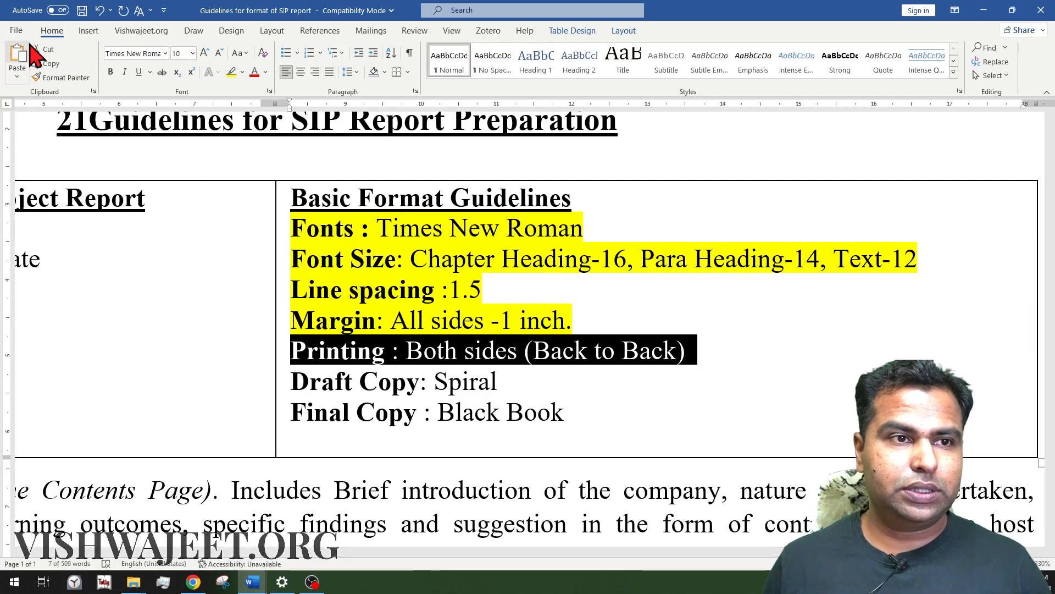
click(17, 30)
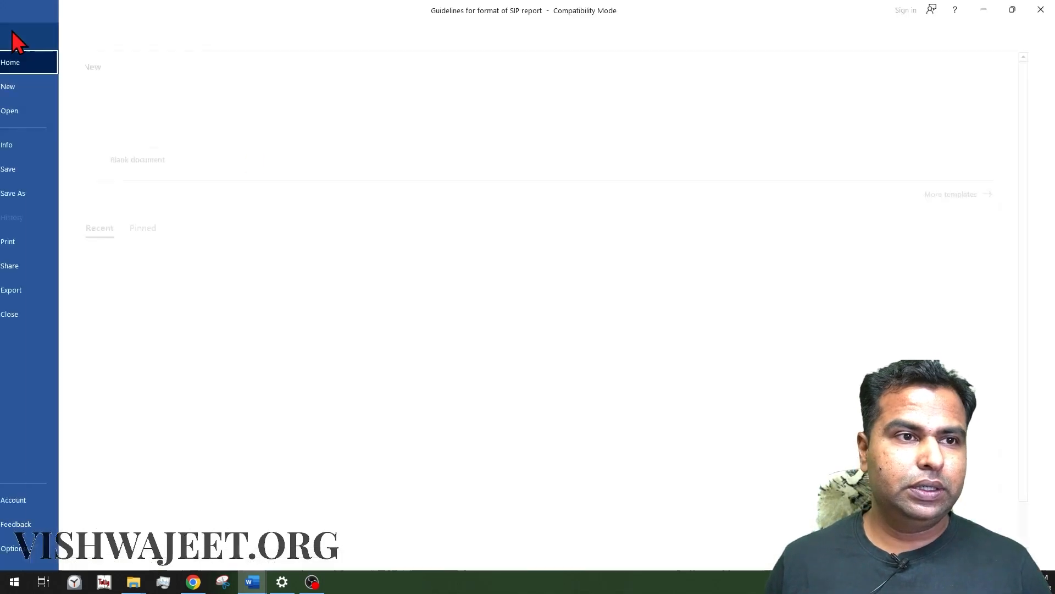
click(22, 61)
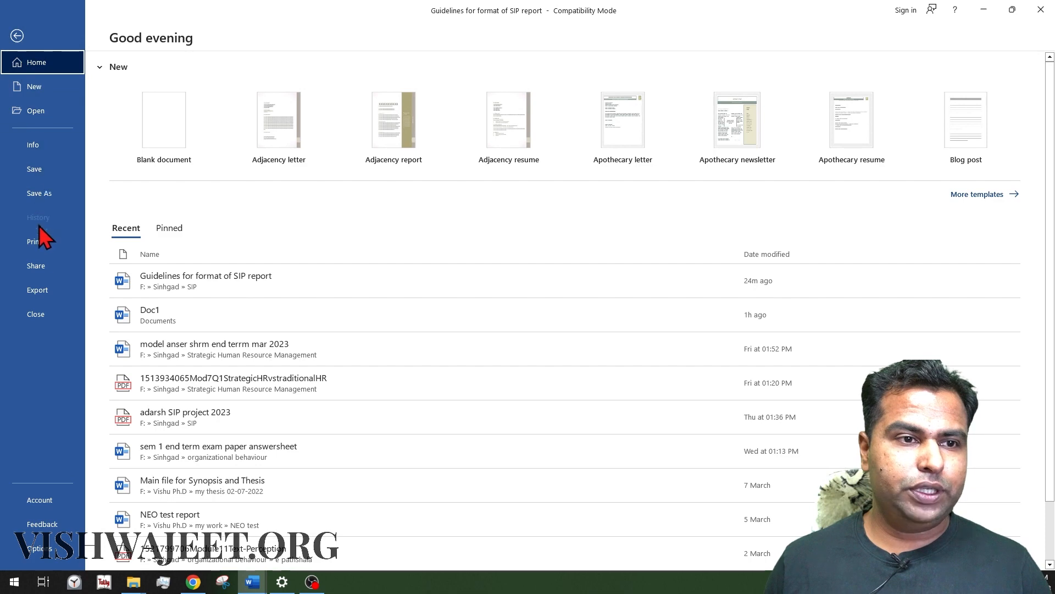
click(30, 241)
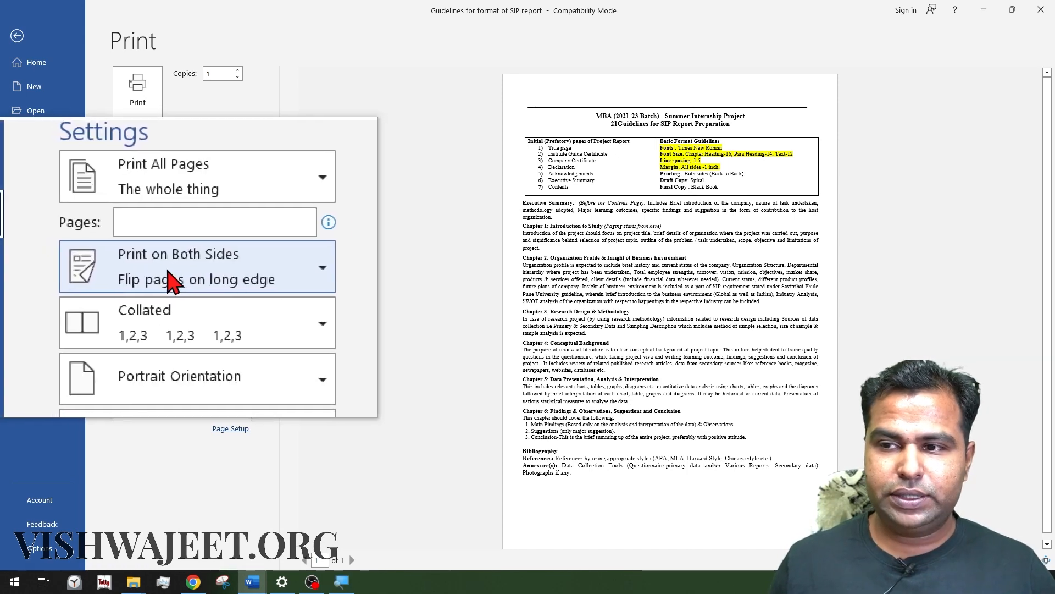
click(196, 266)
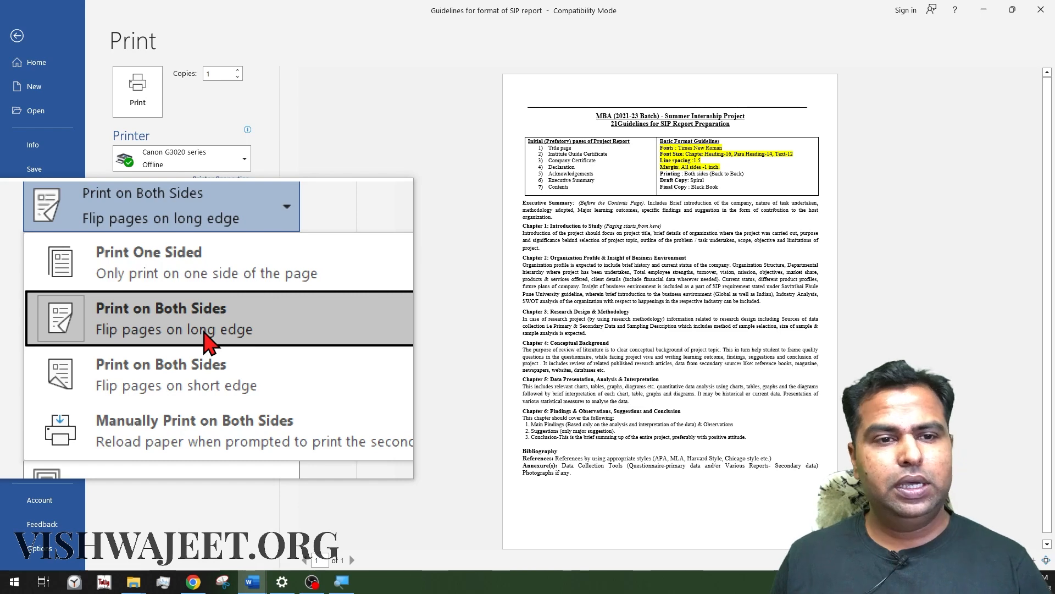
click(160, 318)
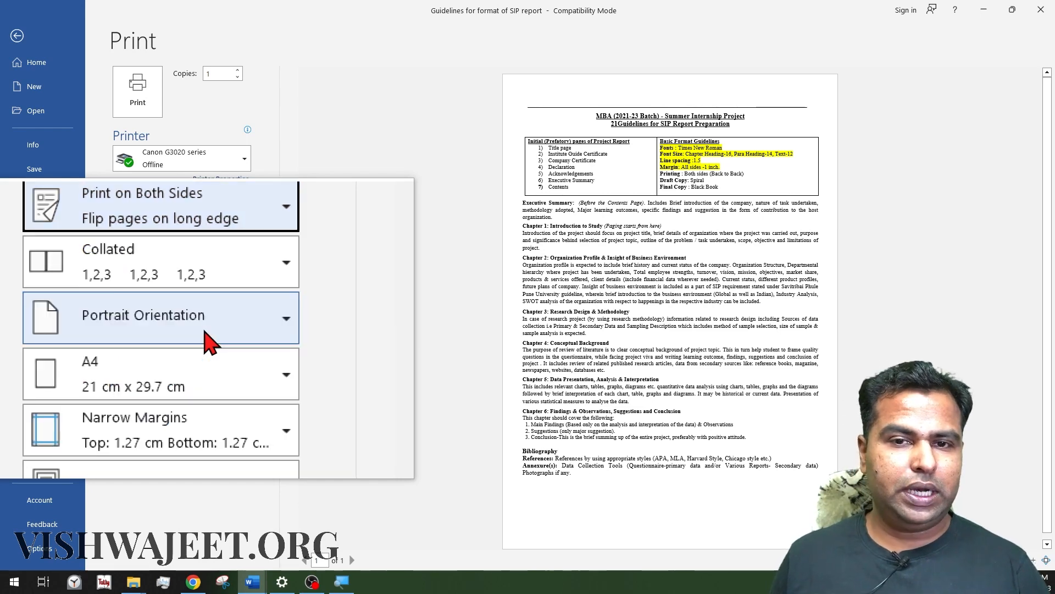